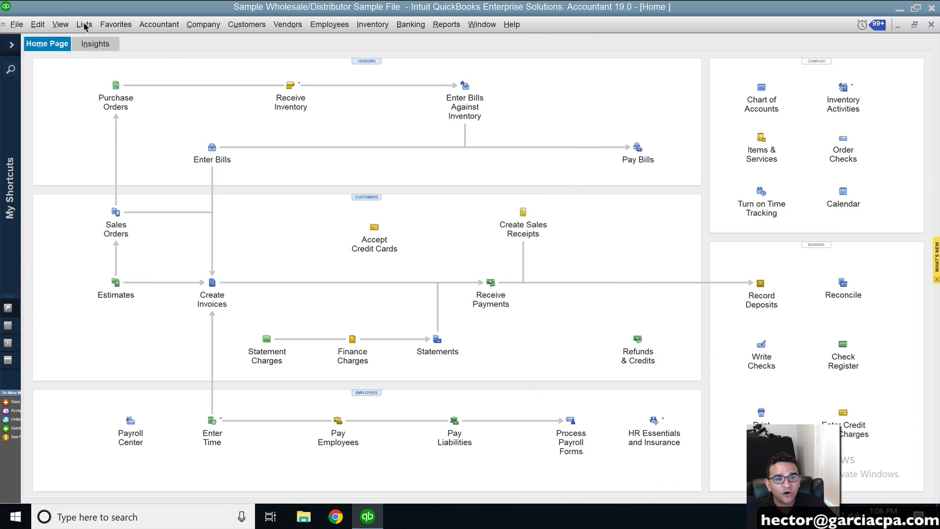
# - Open the Item List from the Lists menu
pyautogui.click(84, 25)
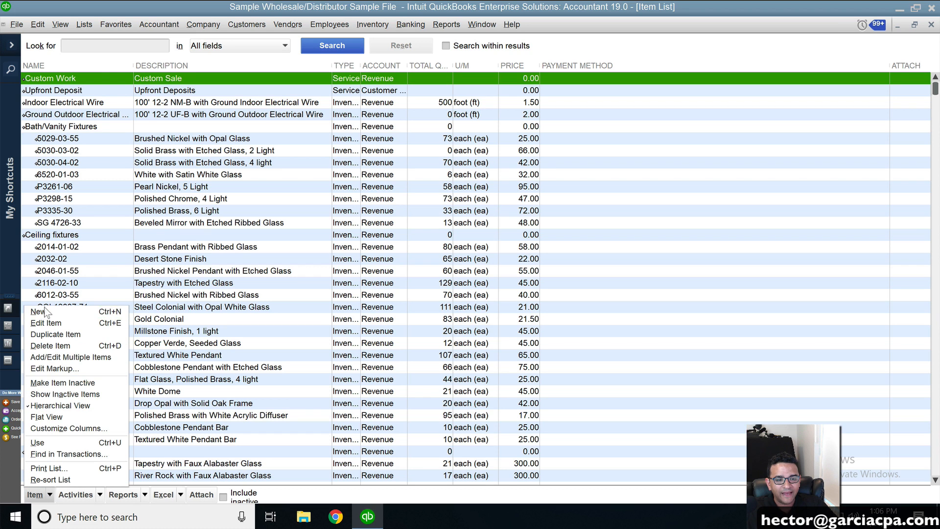
# - Create inventory part 'Warehouse' with Revenue income account and description 'DO NOT USE'
pyautogui.click(39, 311)
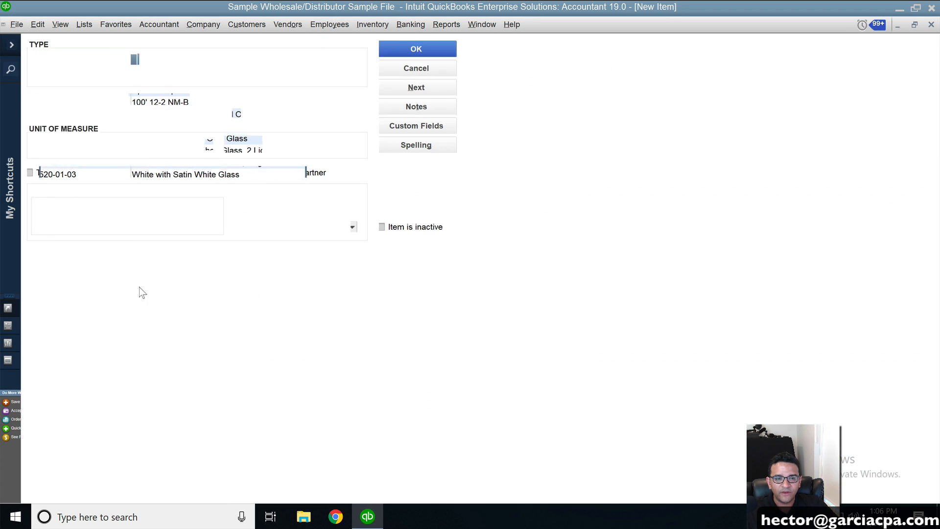
pyautogui.click(84, 59)
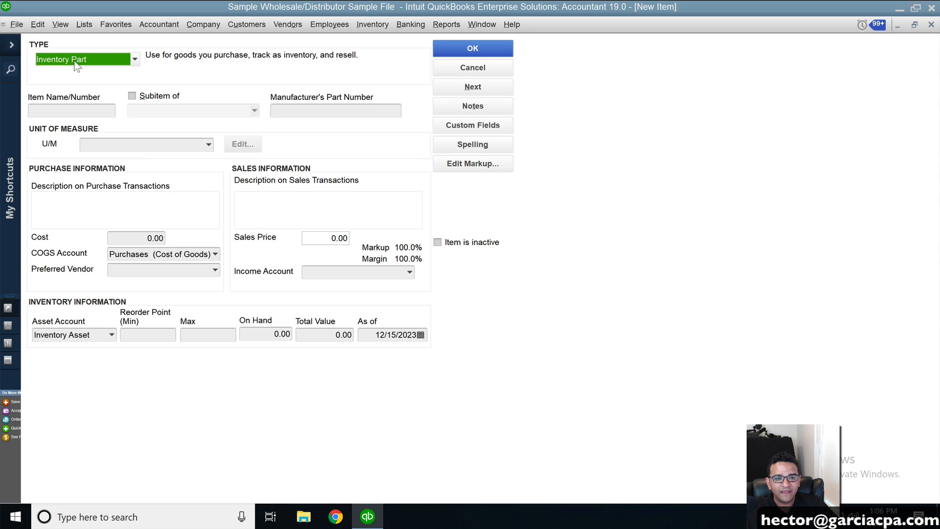
pyautogui.click(71, 110)
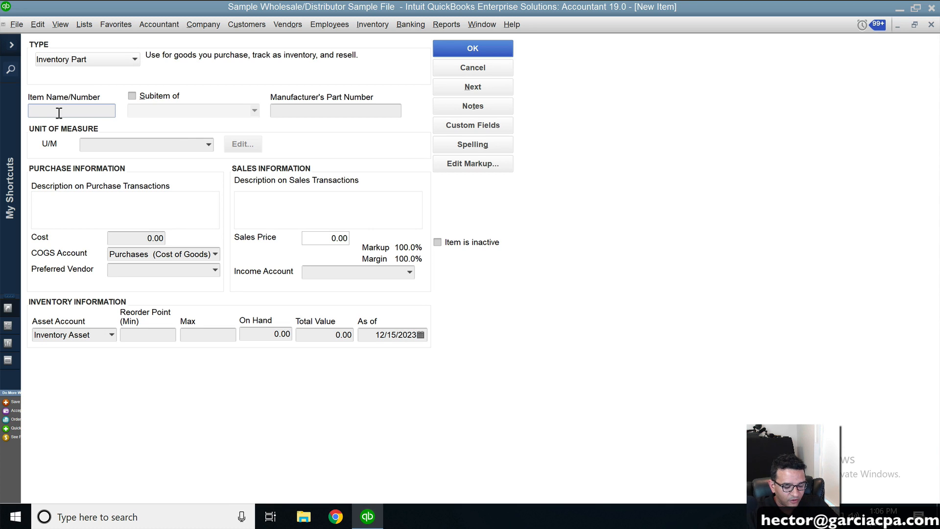
pyautogui.write('Warehouse')
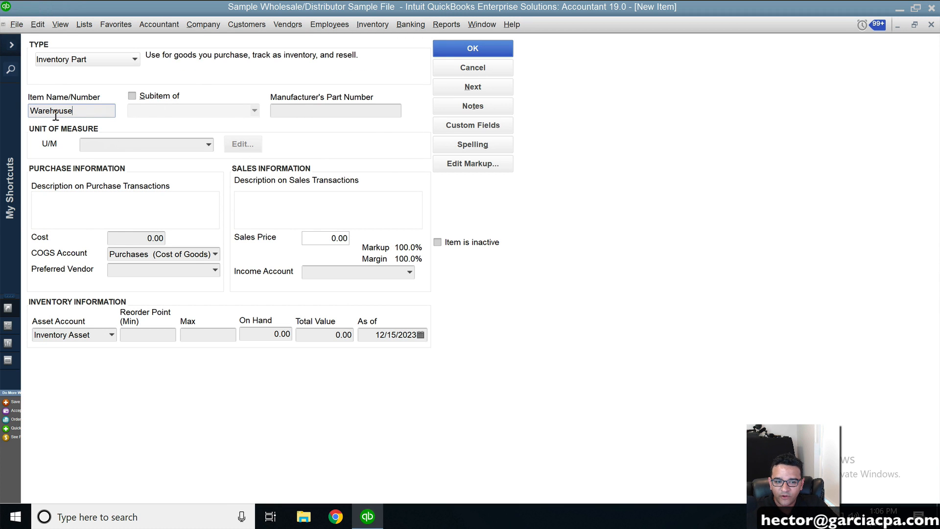
pyautogui.click(410, 271)
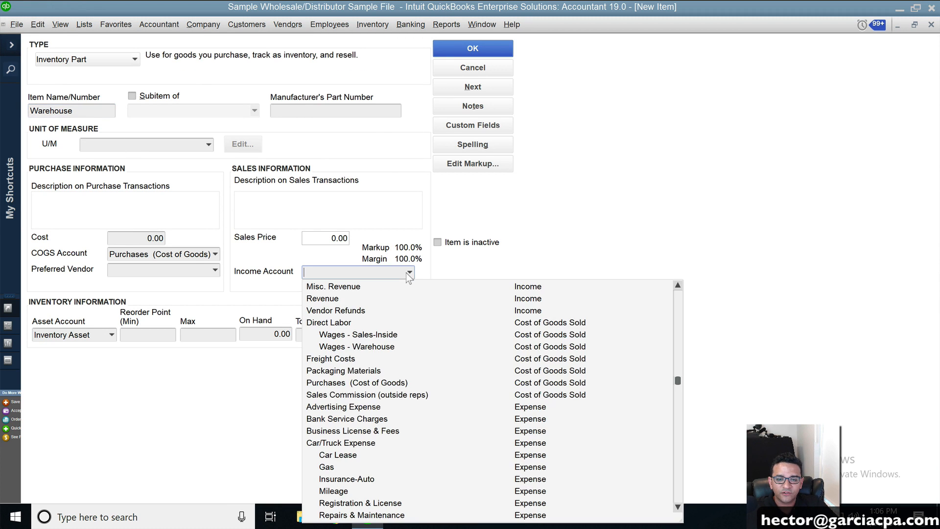
pyautogui.click(322, 298)
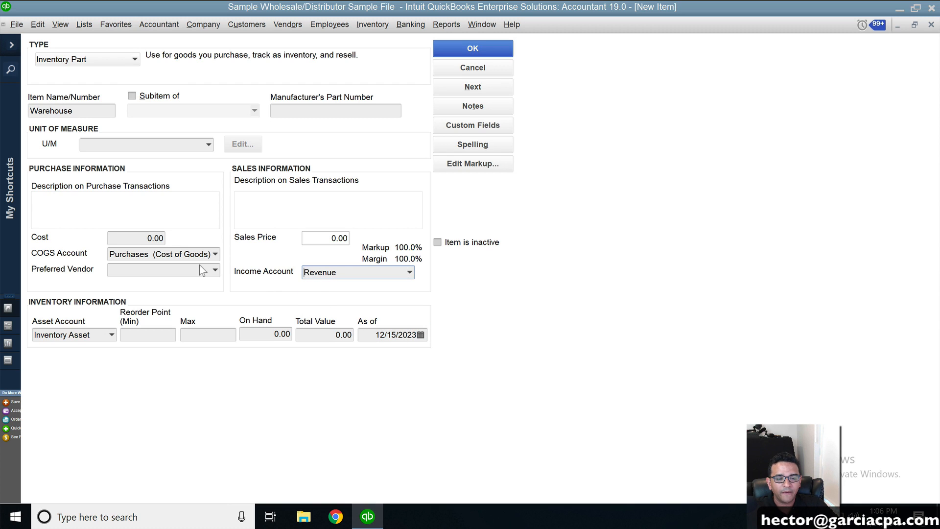
pyautogui.write('DO')
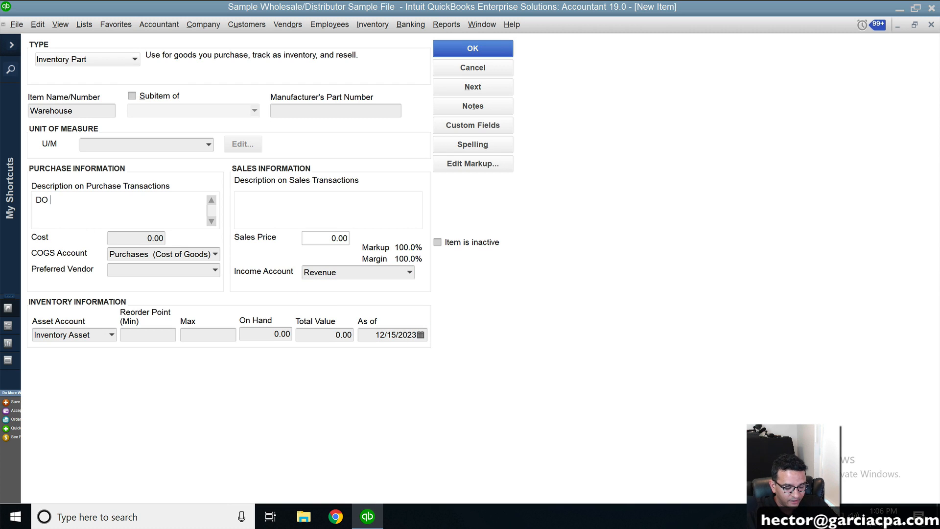
pyautogui.write('NOT USE')
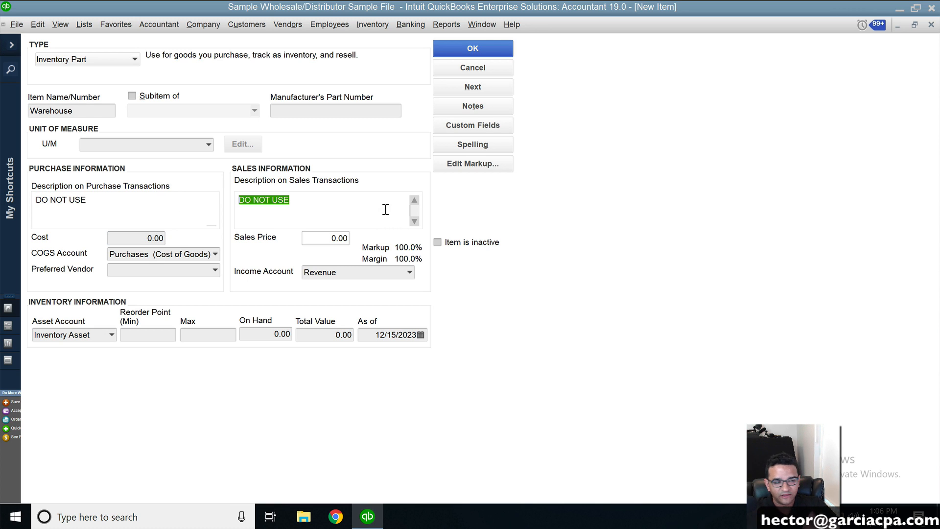
# - Enter a 9,999,999.00 cost and a huge sales price for Warehouse
pyautogui.click(136, 237)
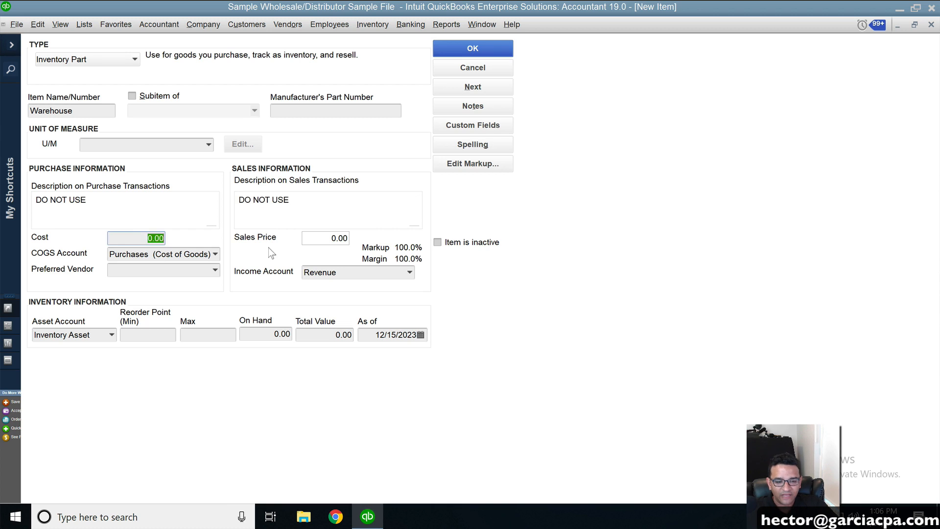
pyautogui.write('000')
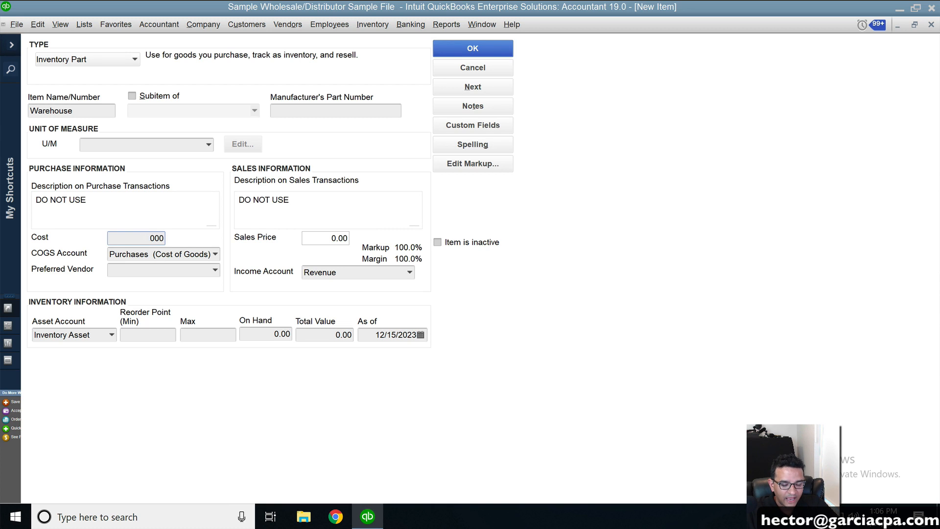
pyautogui.write('9999999.')
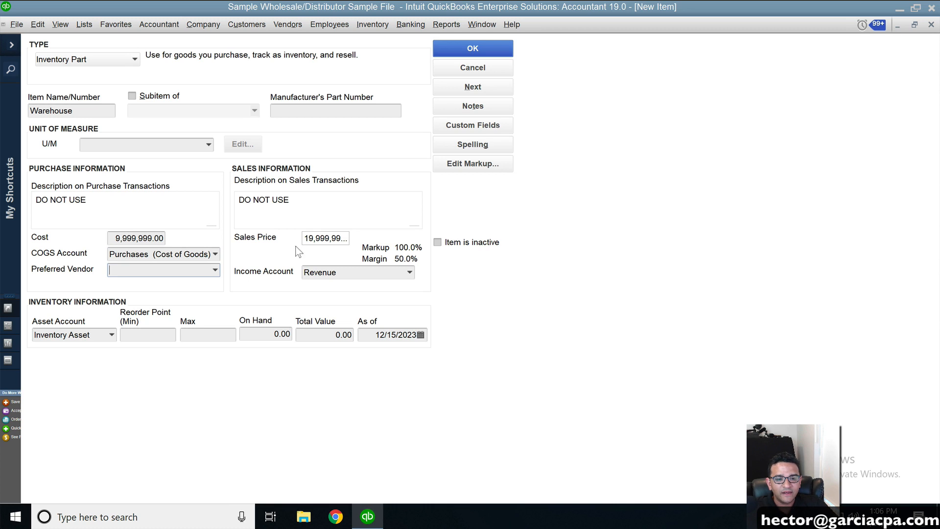
pyautogui.write('99')
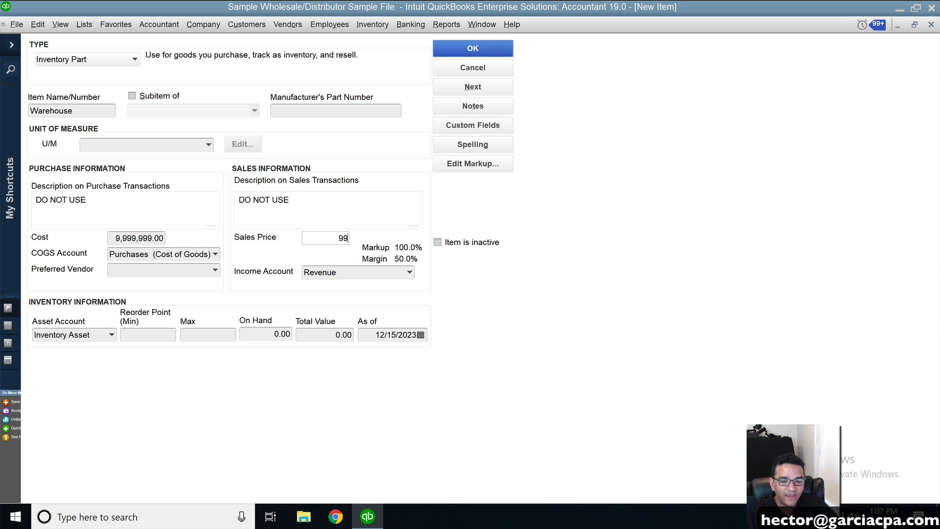
pyautogui.write('99999999')
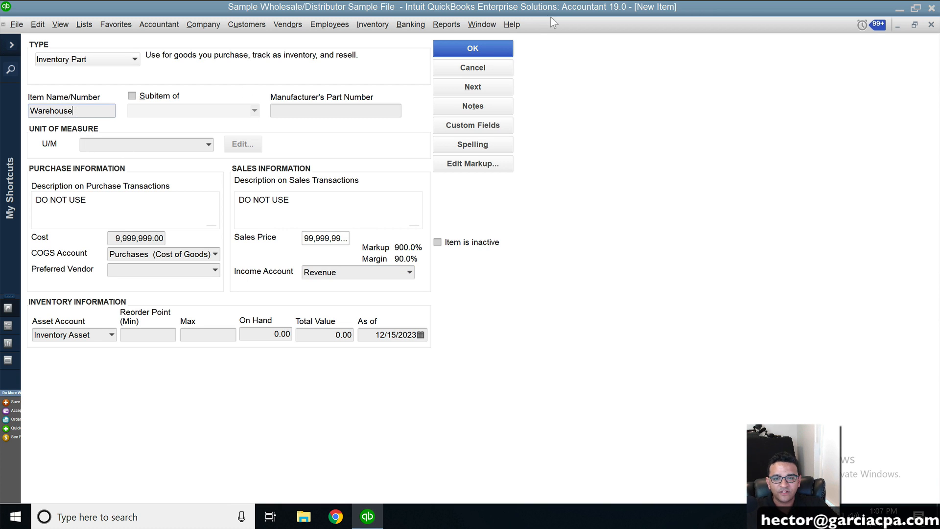
# - Save the Warehouse item and duplicate it as a new item named 'Location B'
pyautogui.click(472, 48)
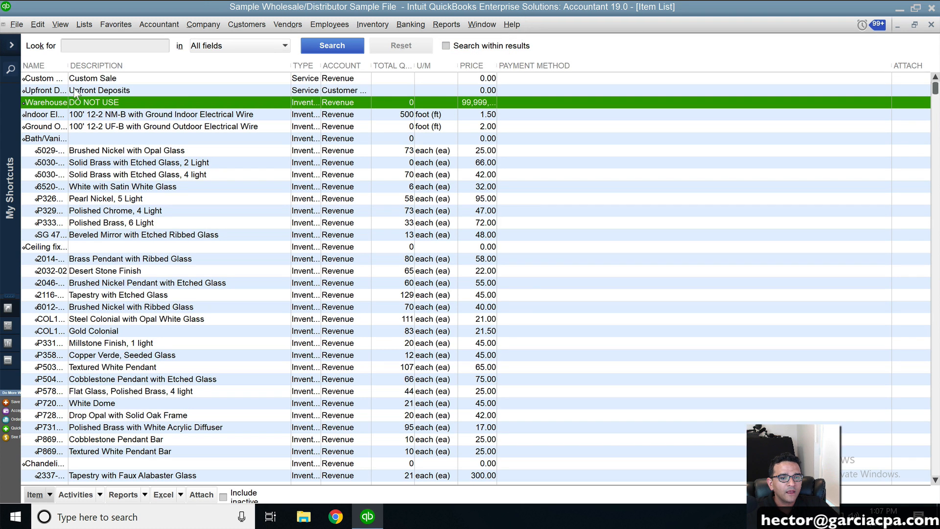
pyautogui.rightClick(72, 101)
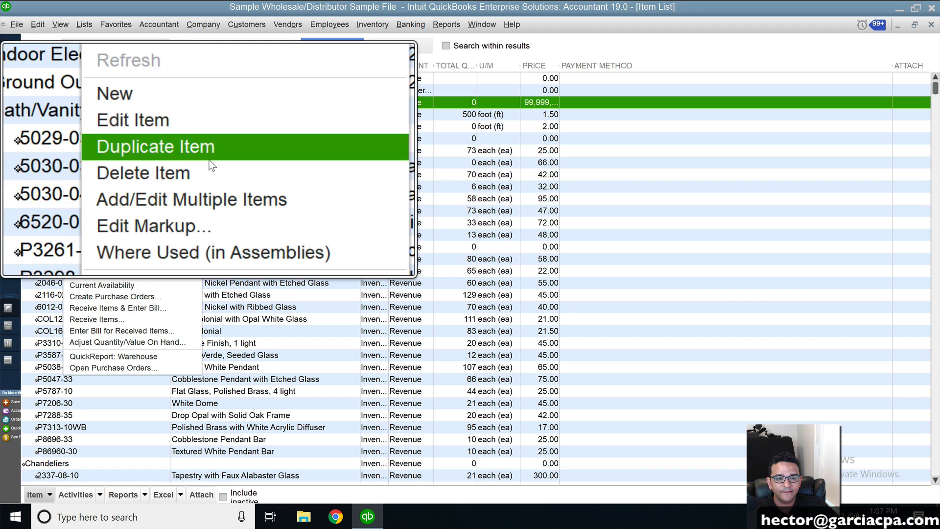
pyautogui.click(156, 146)
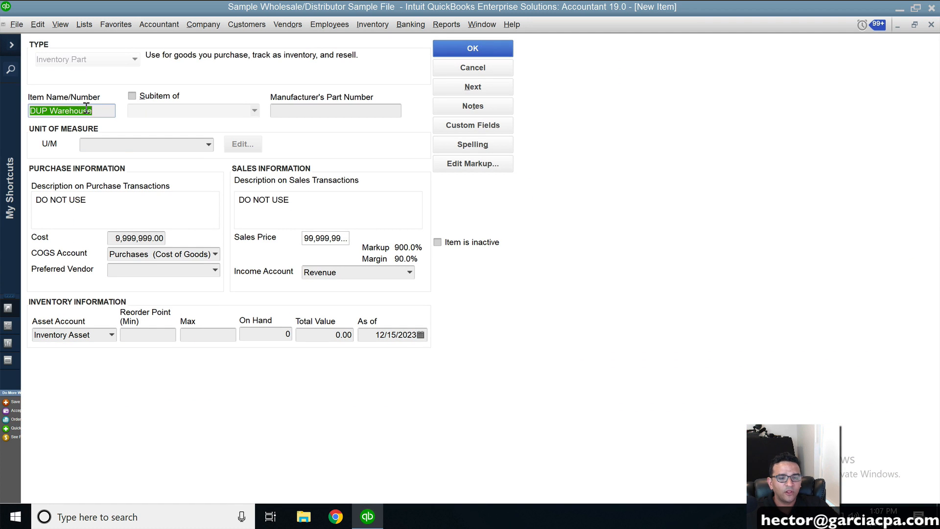
pyautogui.write('Location')
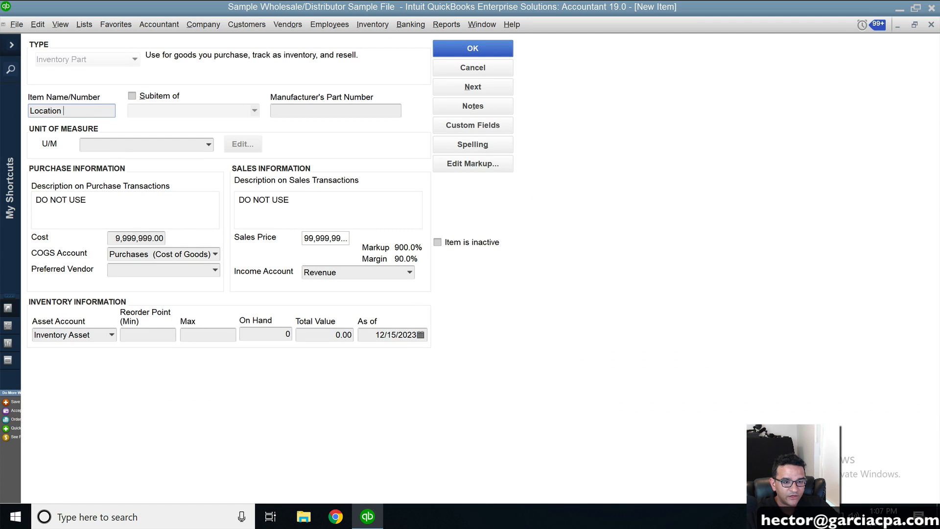
pyautogui.write('B')
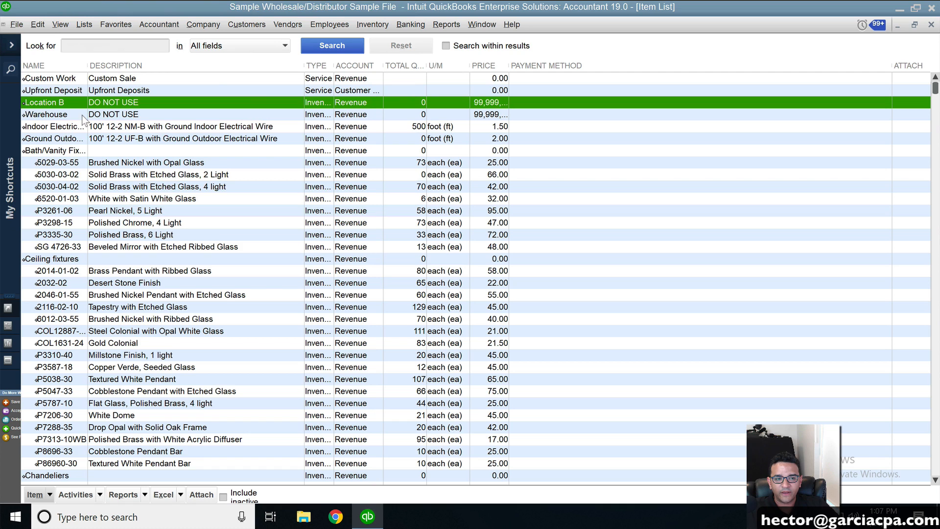
pyautogui.moveTo(21, 194)
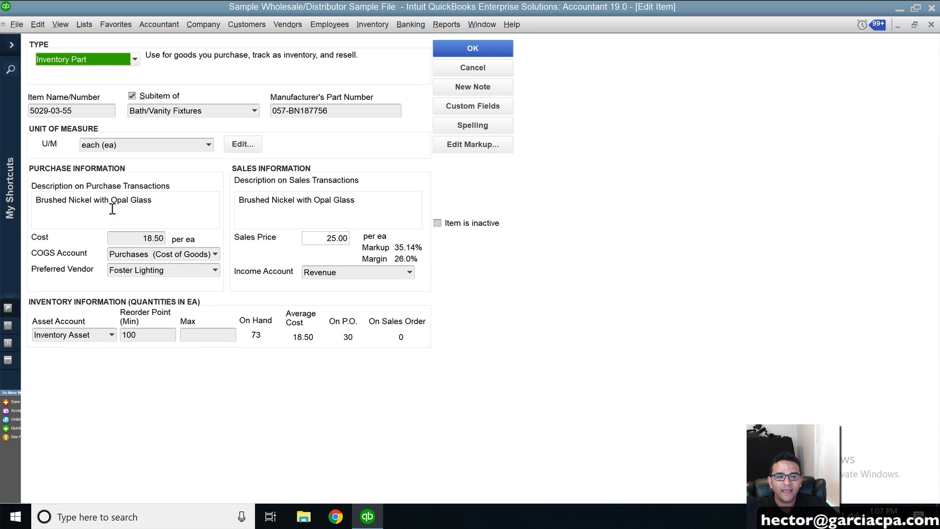
# - Make lighting item 5029-03-55 a subitem of Warehouse and save it
pyautogui.click(253, 110)
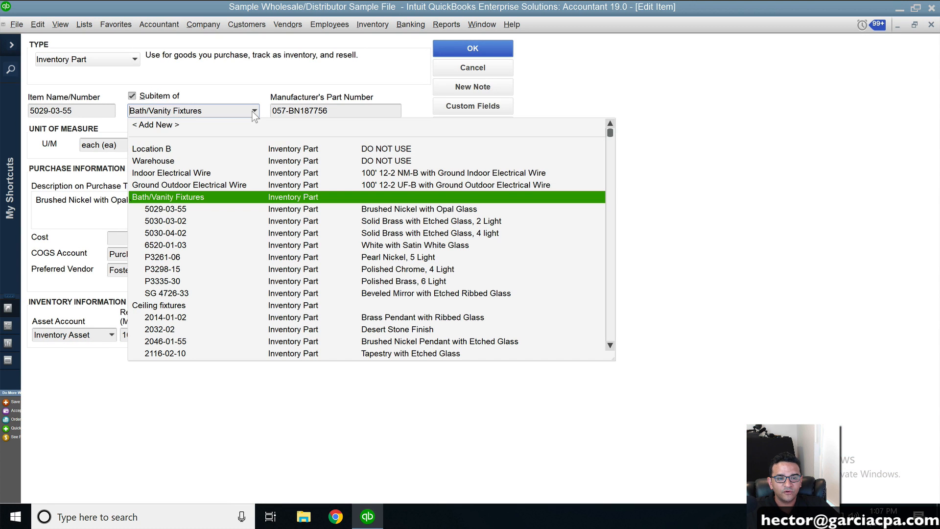
pyautogui.click(153, 161)
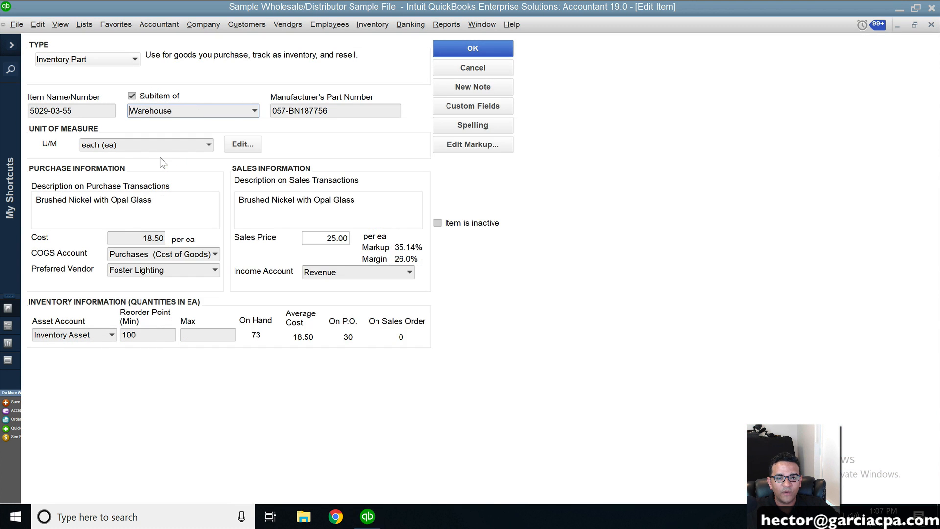
pyautogui.click(472, 48)
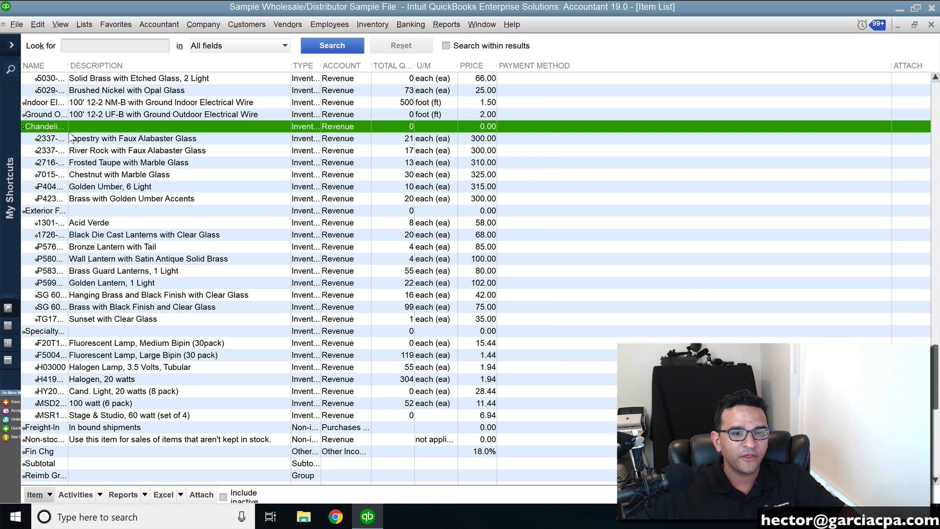
# - Trim the Item List and confirm 5030-03-02 is a Warehouse subitem
pyautogui.rightClick(45, 126)
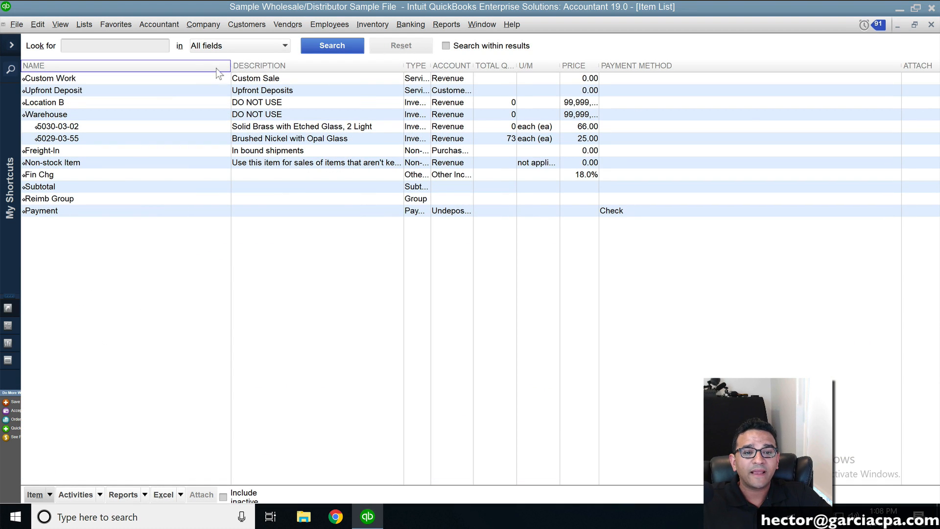
pyautogui.click(46, 114)
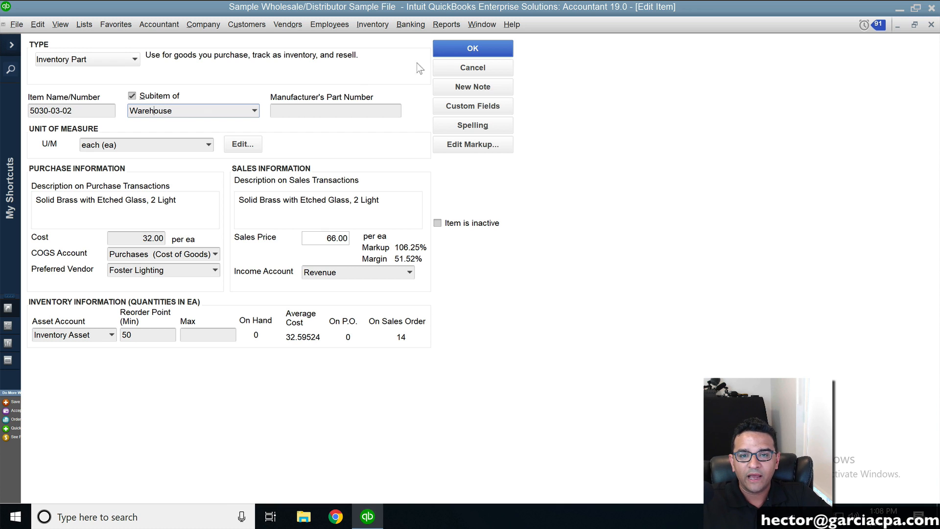
pyautogui.click(472, 48)
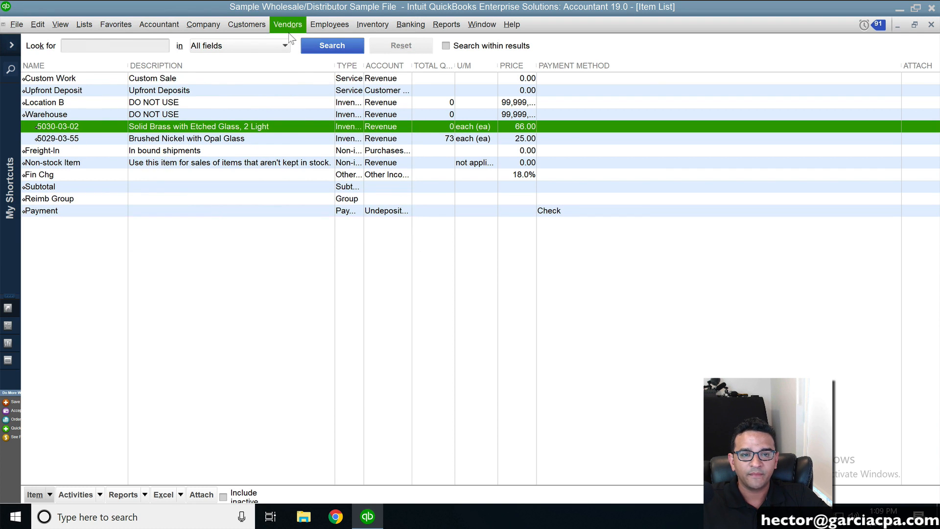
# - Enter a Foster Lighting bill for 100 units of Warehouse:5030-03-02
pyautogui.click(288, 24)
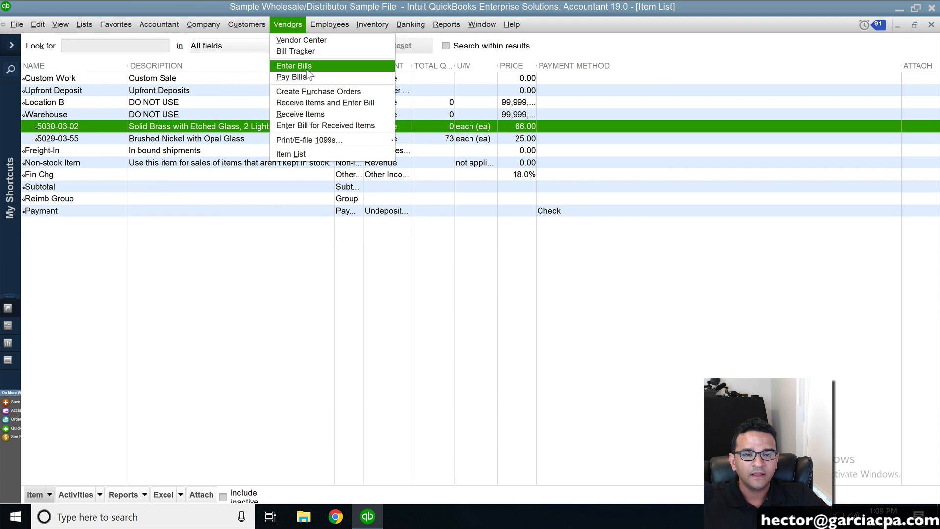
pyautogui.click(294, 65)
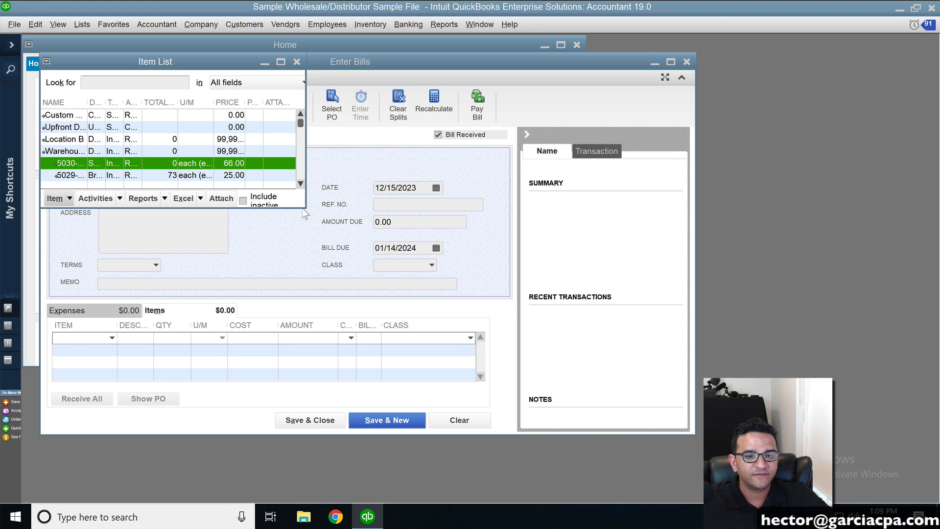
pyautogui.click(280, 61)
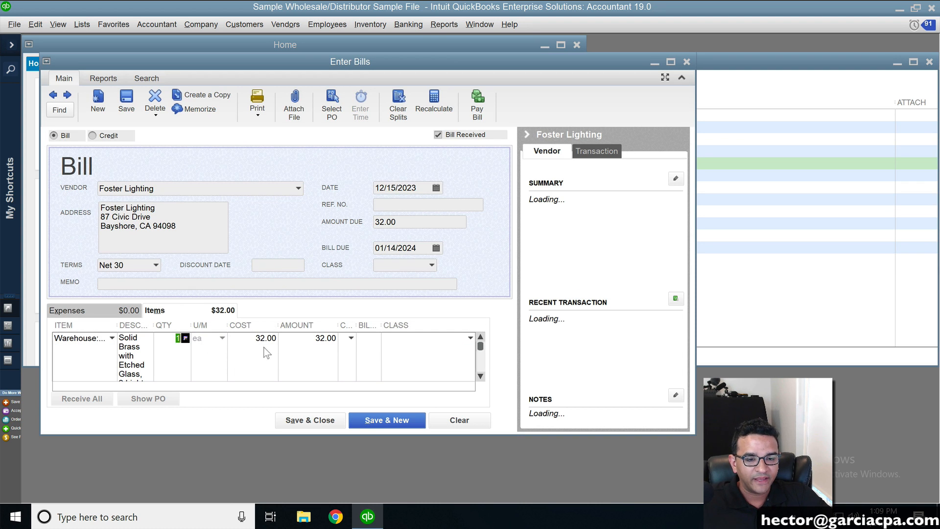
pyautogui.write('100')
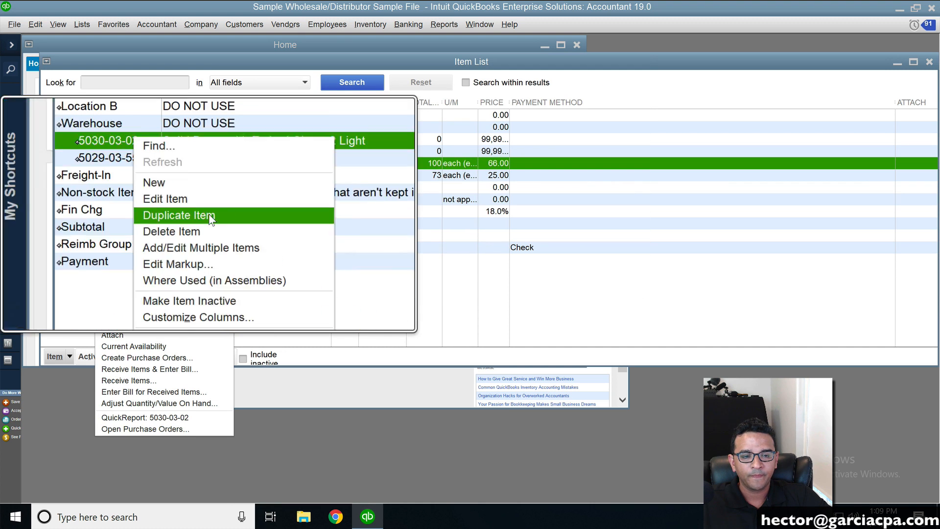
# - Duplicate 5030-03-02 and 5029-03-55 as subitems of Location B
pyautogui.click(178, 216)
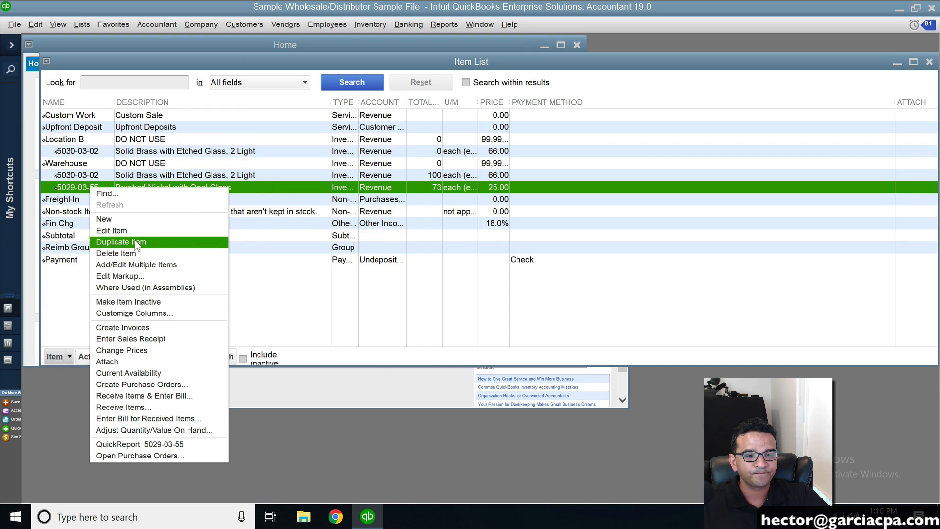
pyautogui.click(120, 242)
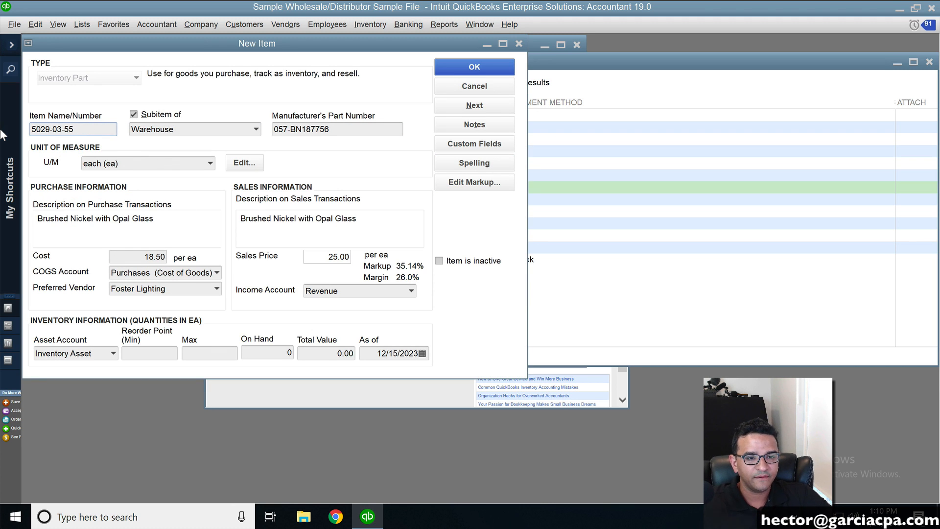
pyautogui.click(251, 129)
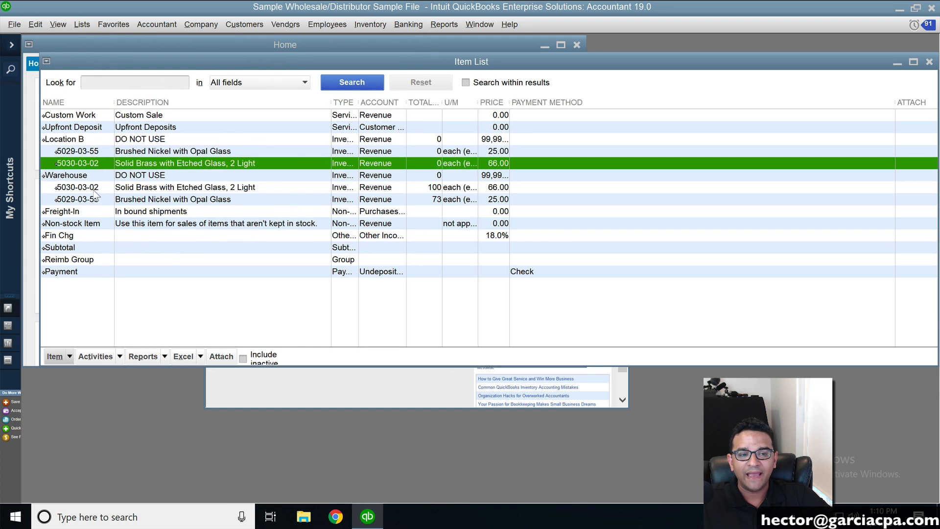
pyautogui.click(78, 200)
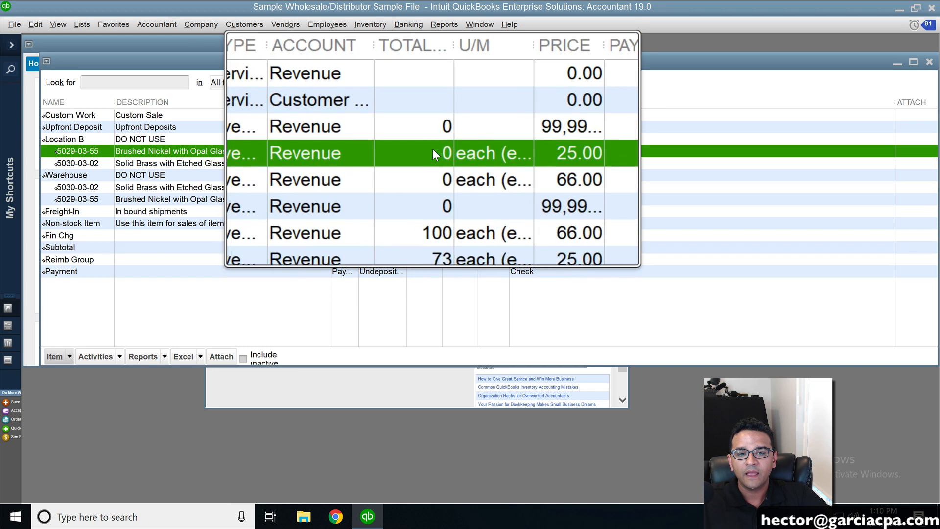
# - Open Adjust Quantity/Value on Hand from the Inventory menu
pyautogui.click(370, 24)
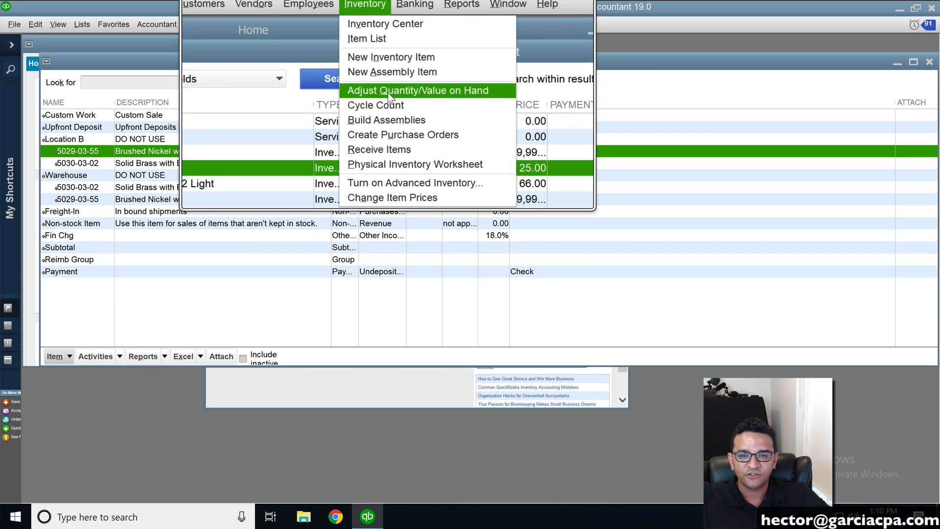
pyautogui.click(418, 91)
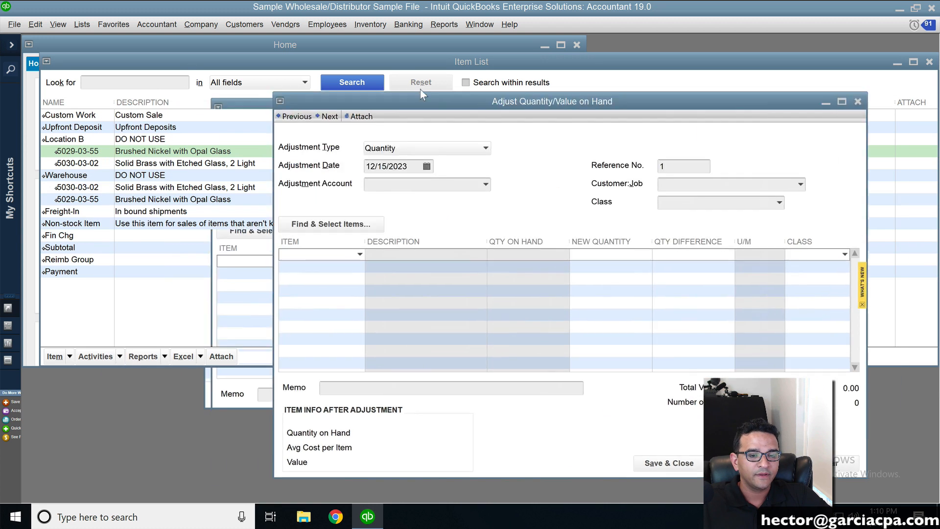
# - Set new quantities: Warehouse:5029-03-55 to 23, Location B:5029-03-55 to 50
pyautogui.click(478, 254)
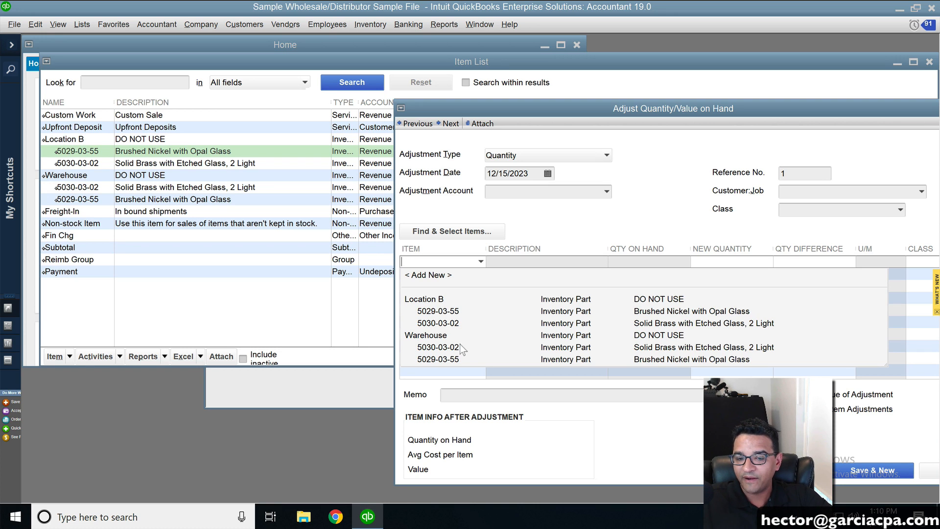
pyautogui.moveTo(457, 368)
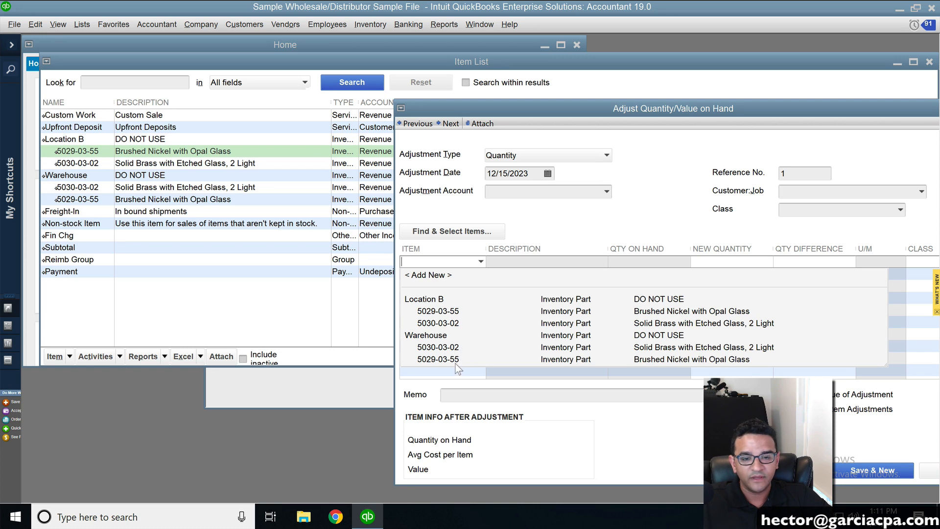
pyautogui.click(438, 359)
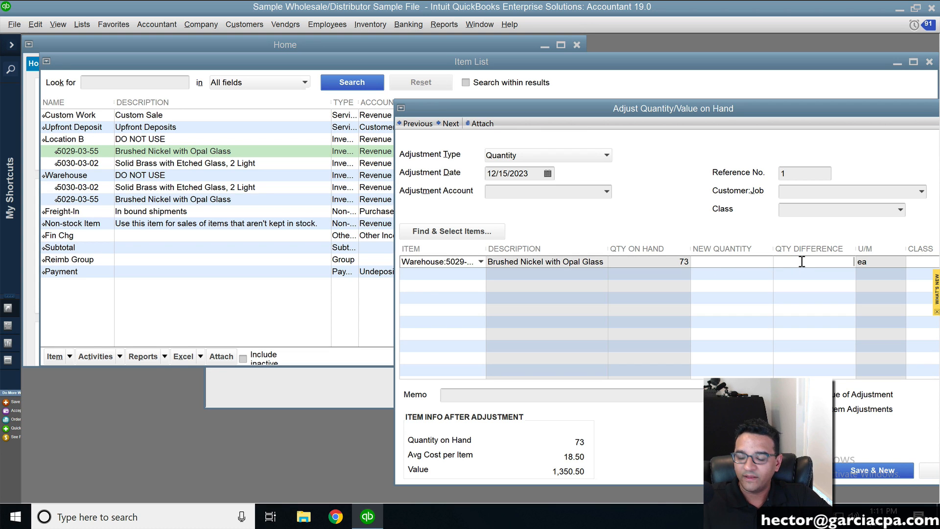
pyautogui.write('23')
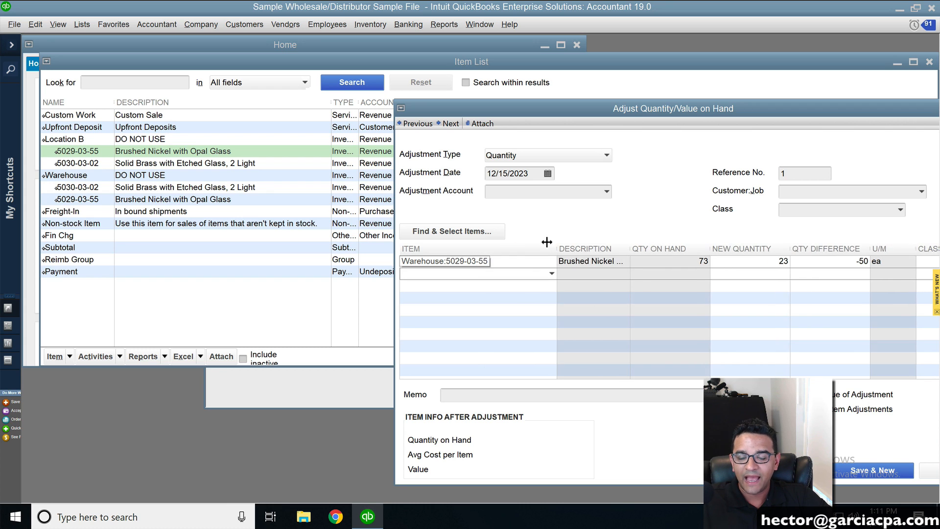
pyautogui.click(545, 273)
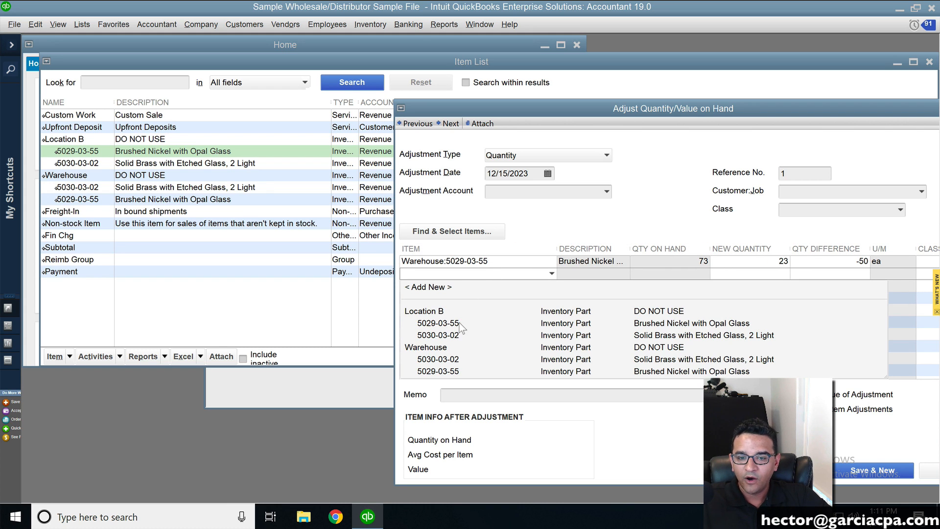
pyautogui.click(438, 323)
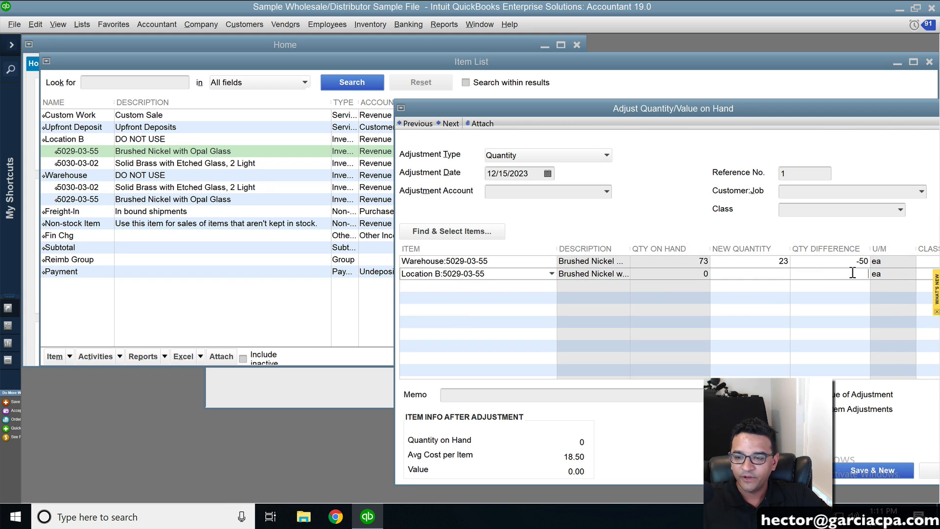
pyautogui.write('50')
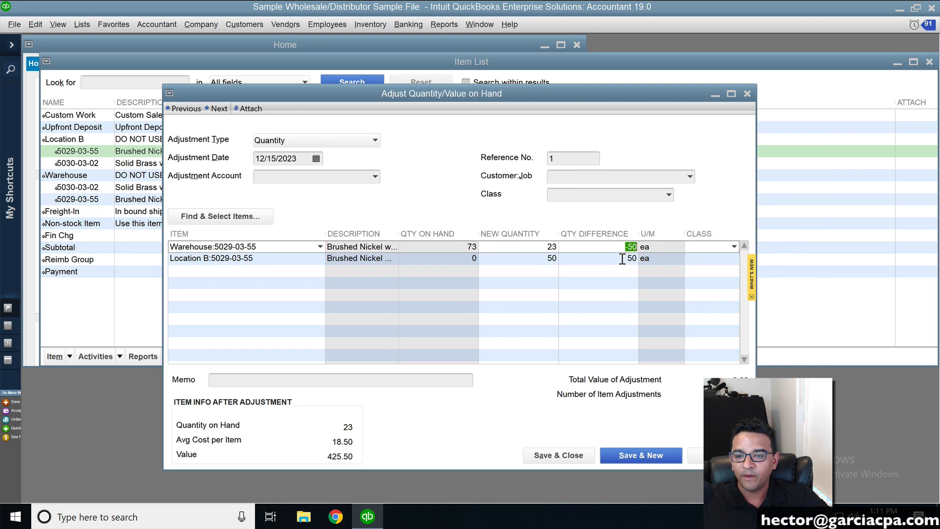
# - Add adjustment lines: Warehouse:5030-03-02 to 80, Location B:5030-03-02 to 20
pyautogui.click(246, 270)
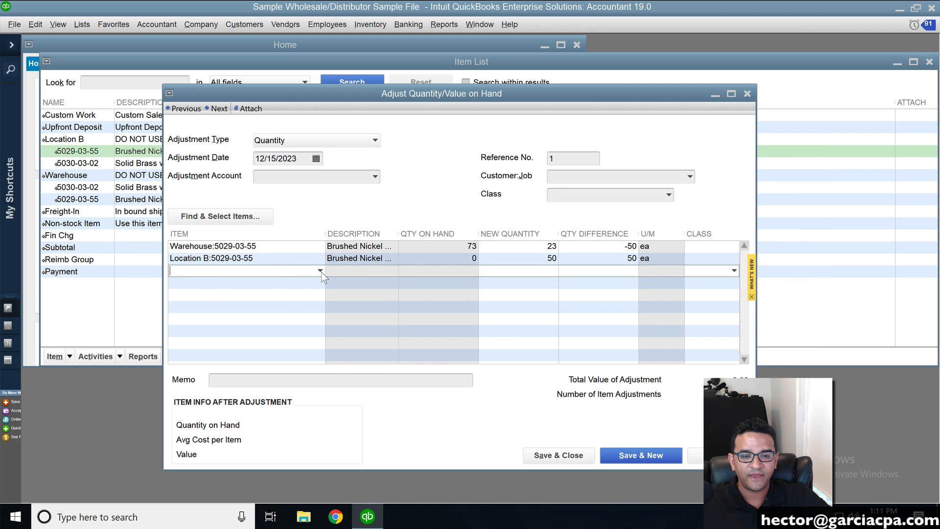
pyautogui.click(320, 271)
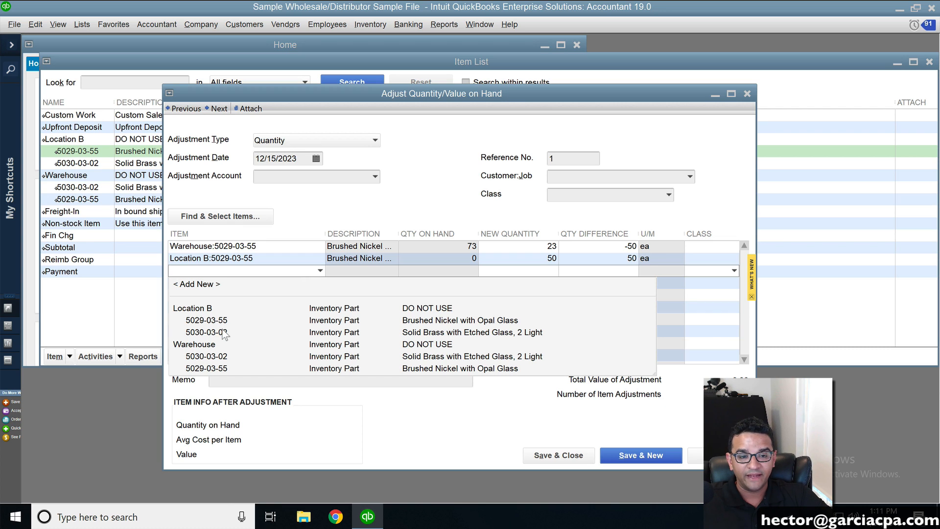
pyautogui.click(206, 332)
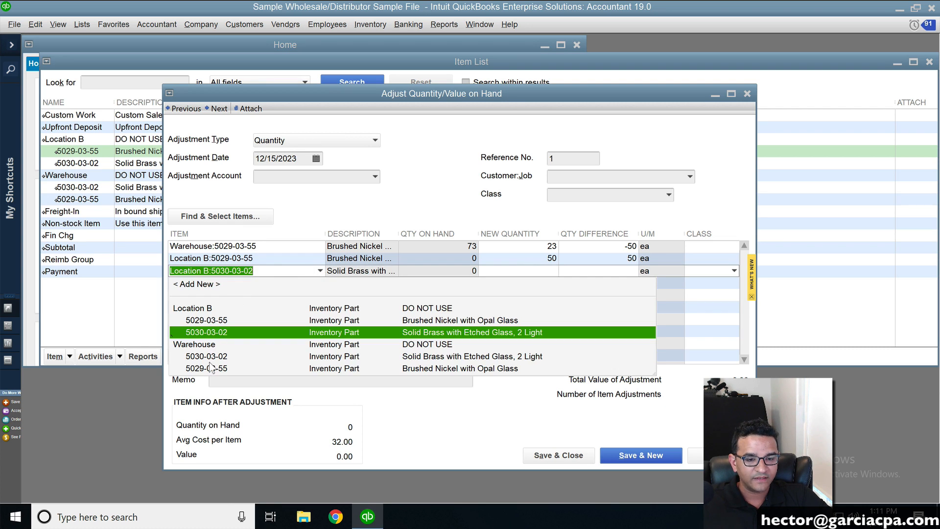
pyautogui.click(206, 356)
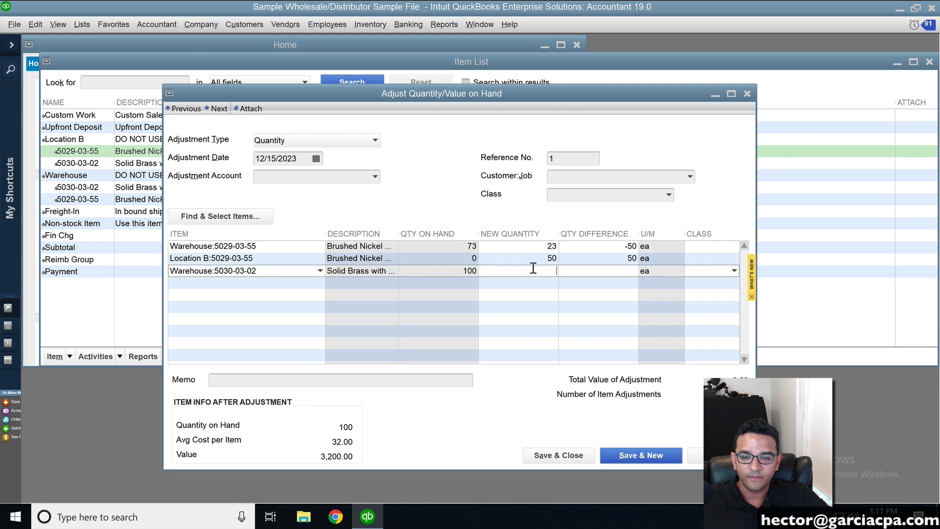
pyautogui.write('20')
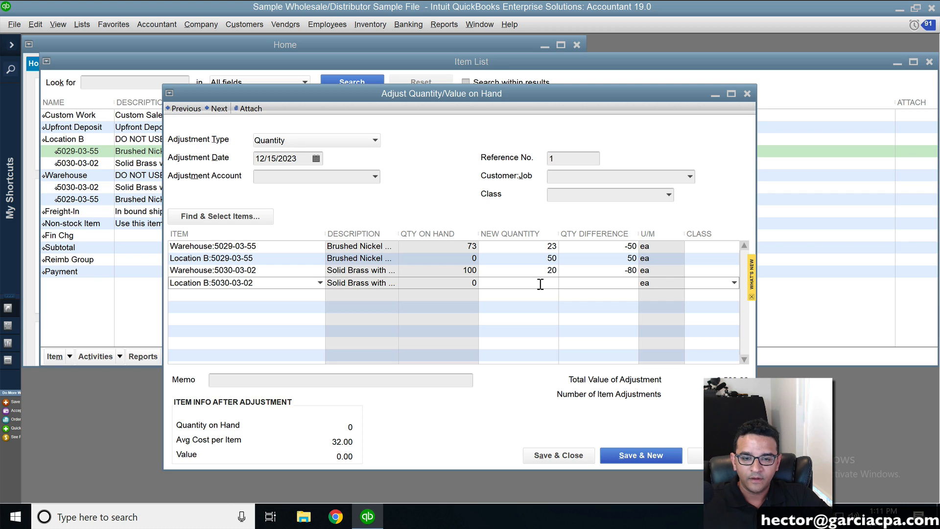
pyautogui.write('20')
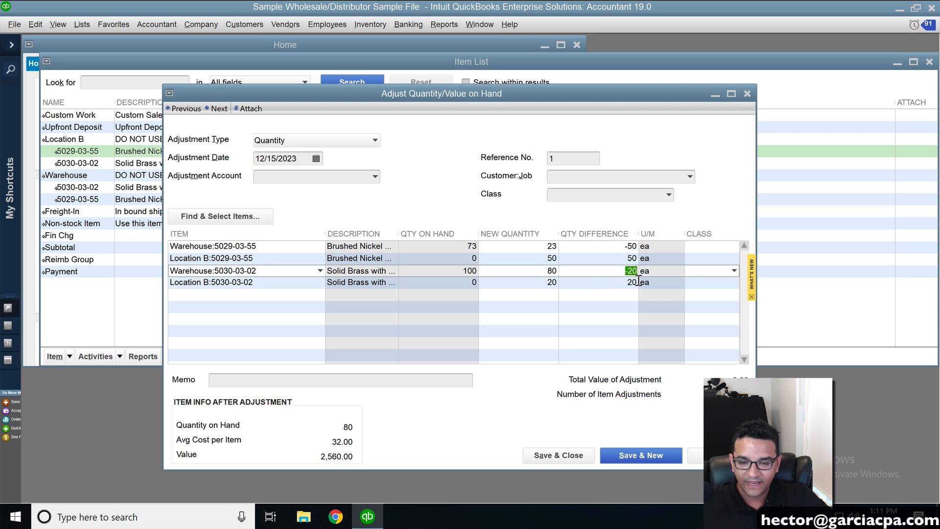
pyautogui.moveTo(620, 244)
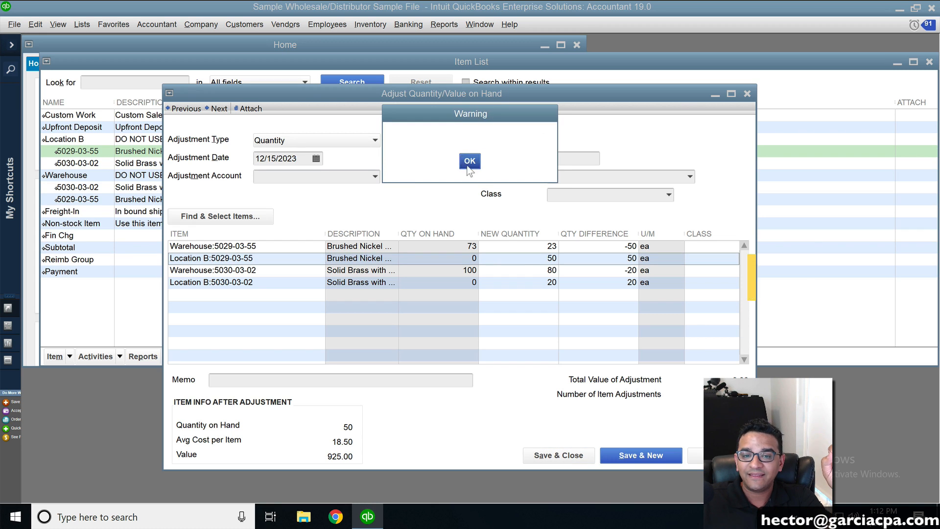
# - Save the quantity adjustment to Purchases (Cost of Goods): Warehouse 80 and 23, Location B 50 and 20
pyautogui.click(469, 161)
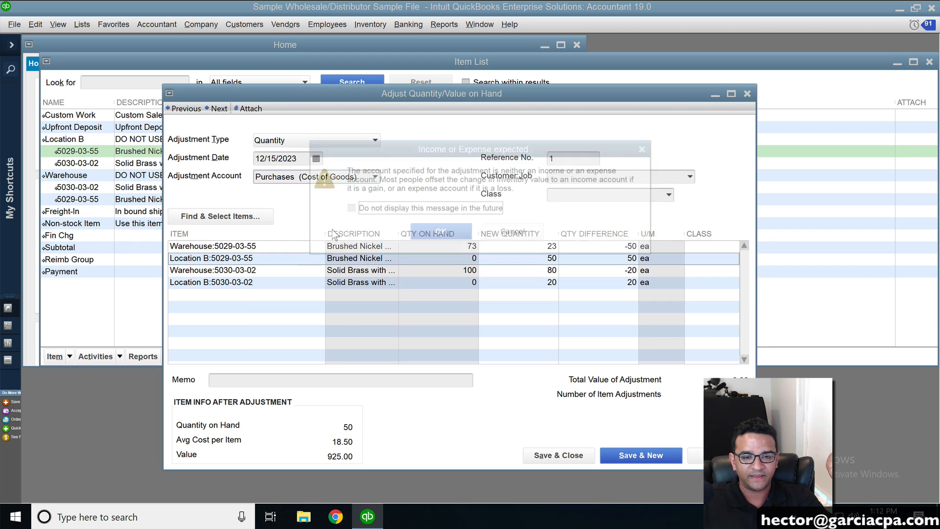
pyautogui.click(438, 232)
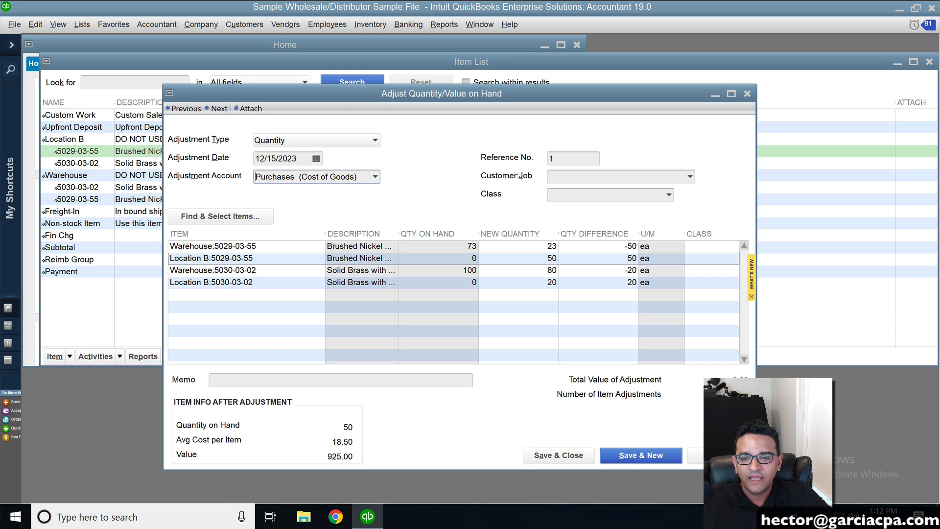
pyautogui.moveTo(543, 433)
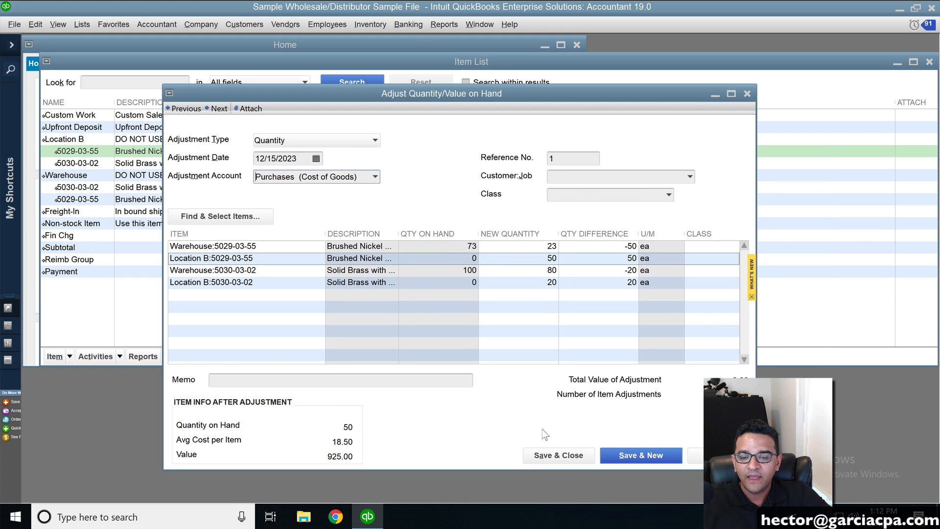
pyautogui.click(557, 455)
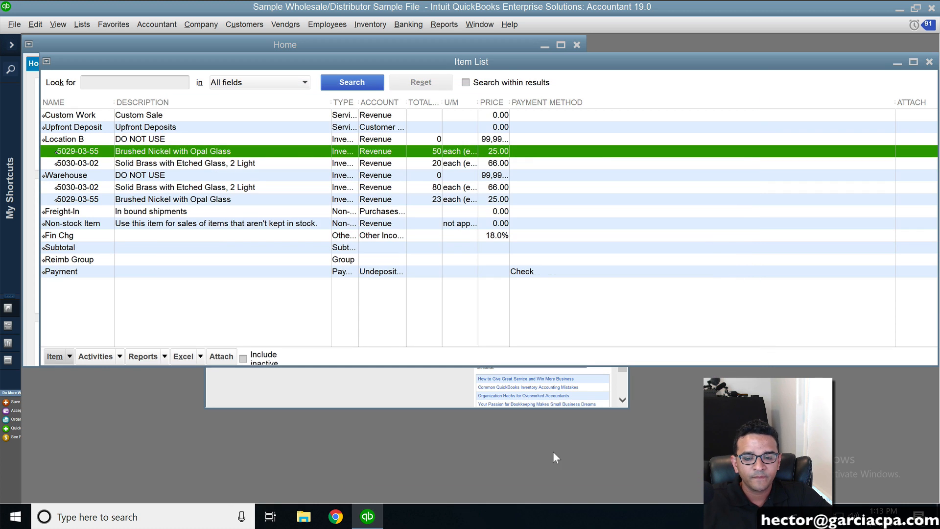
# - Run the Inventory Stock Status by Item report for December 1–15, 2023 and nudge its window up
pyautogui.click(443, 24)
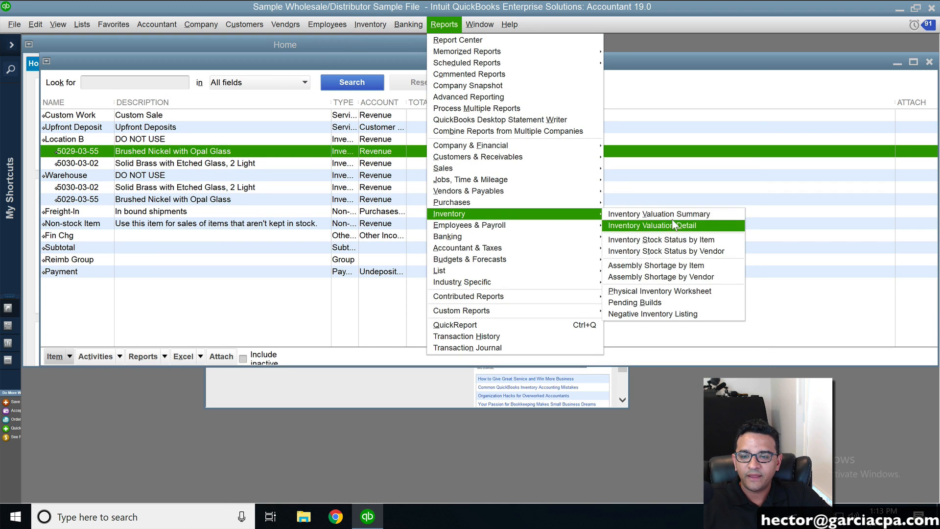
pyautogui.moveTo(661, 240)
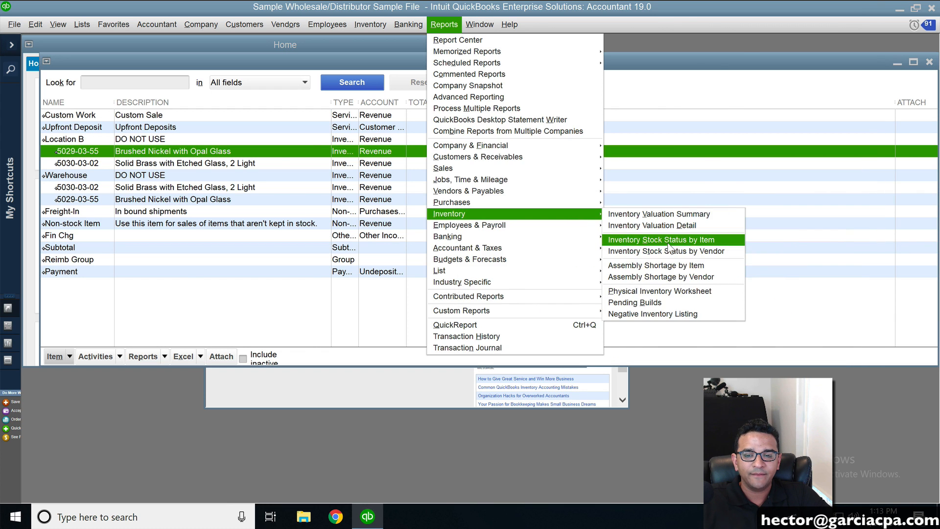
pyautogui.click(659, 239)
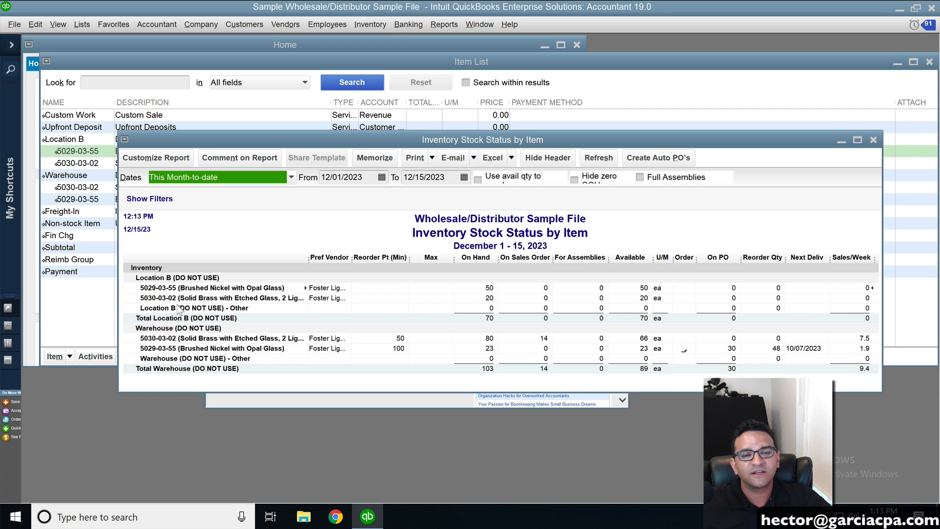
pyautogui.moveTo(244, 243)
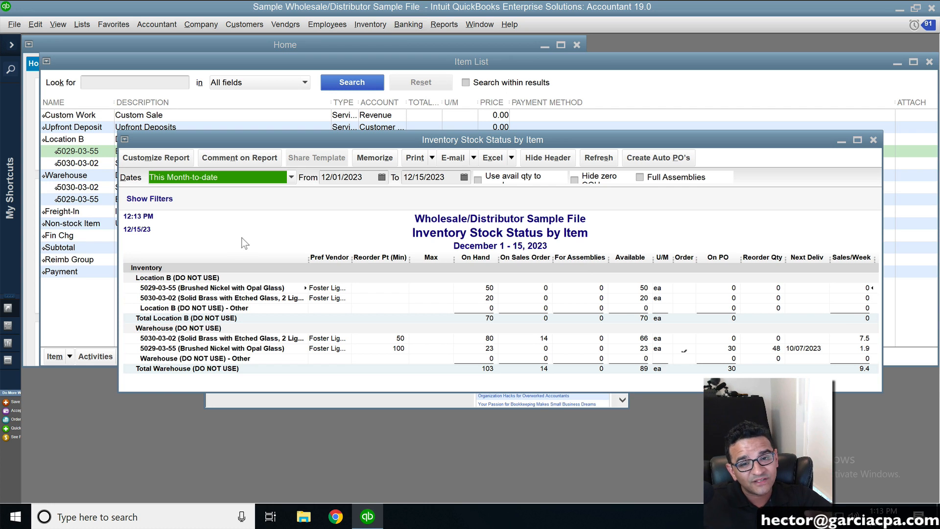
pyautogui.moveTo(481, 139); pyautogui.dragTo(481, 126)
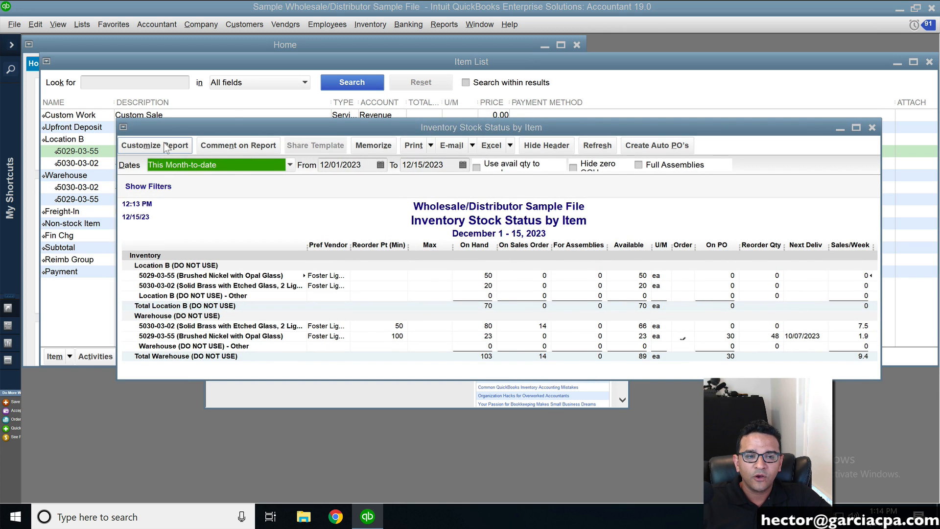
# - Filter the report to only the two 5030-03-02 items, found by searching 5030
pyautogui.click(154, 144)
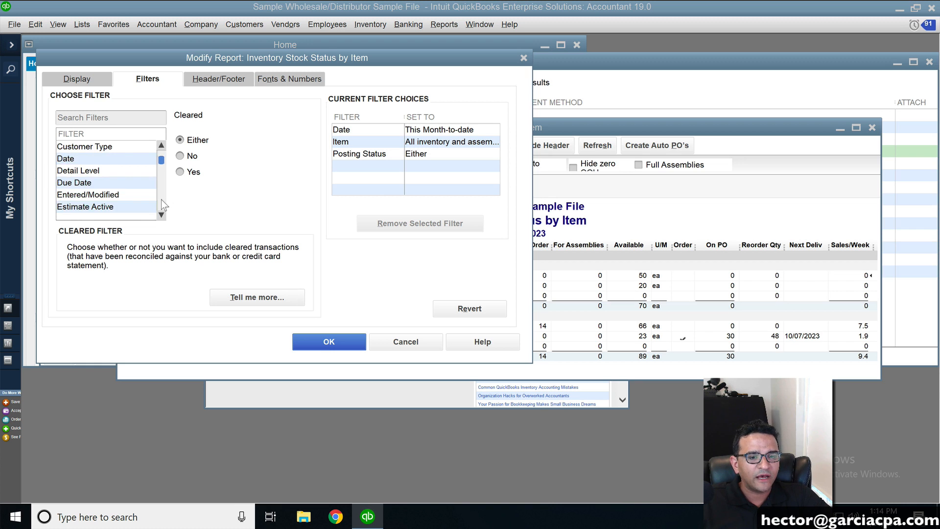
pyautogui.click(339, 142)
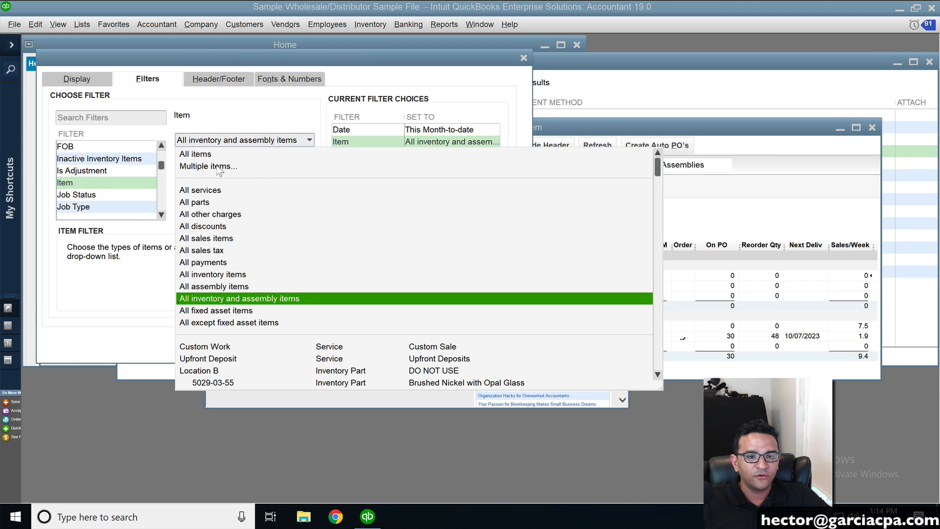
pyautogui.click(208, 166)
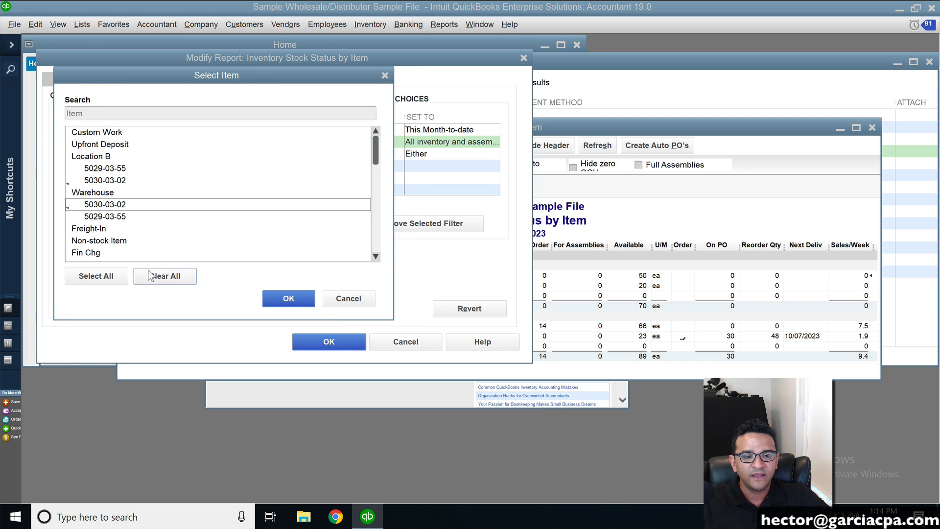
pyautogui.click(164, 275)
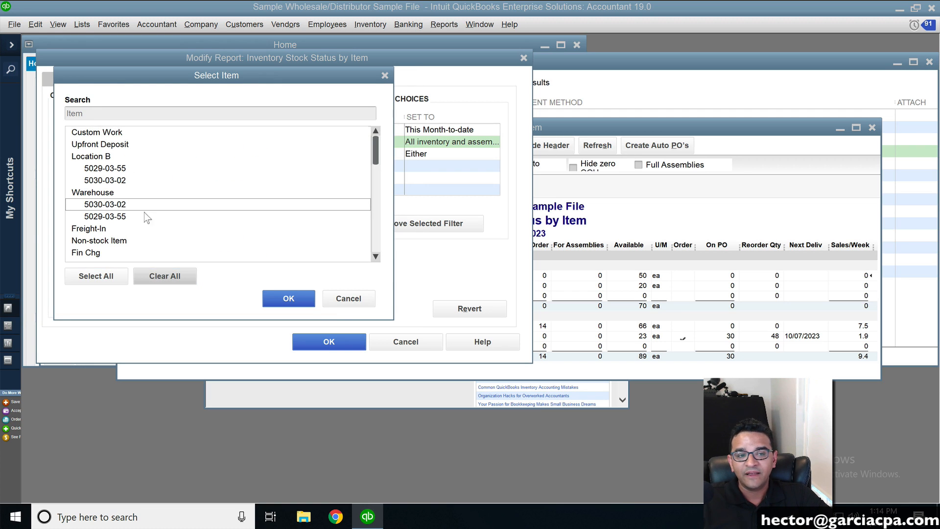
pyautogui.write('5030')
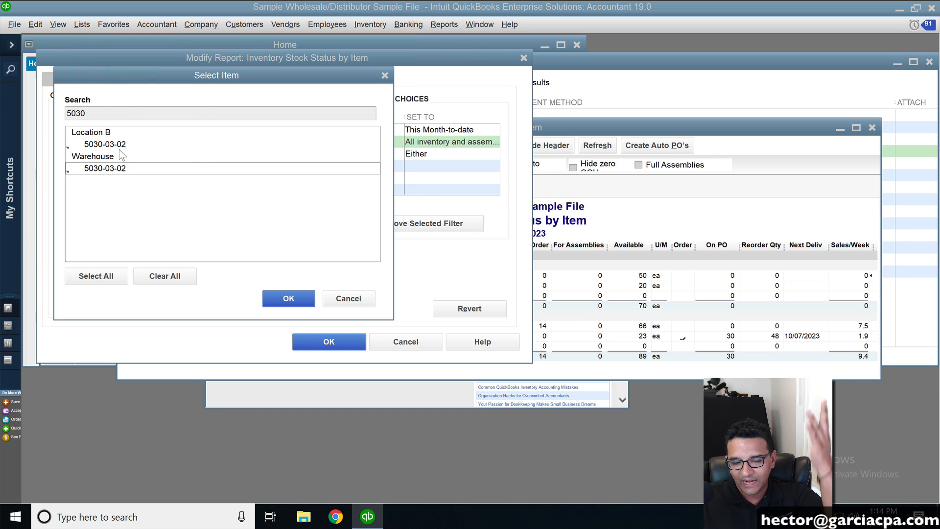
pyautogui.click(288, 298)
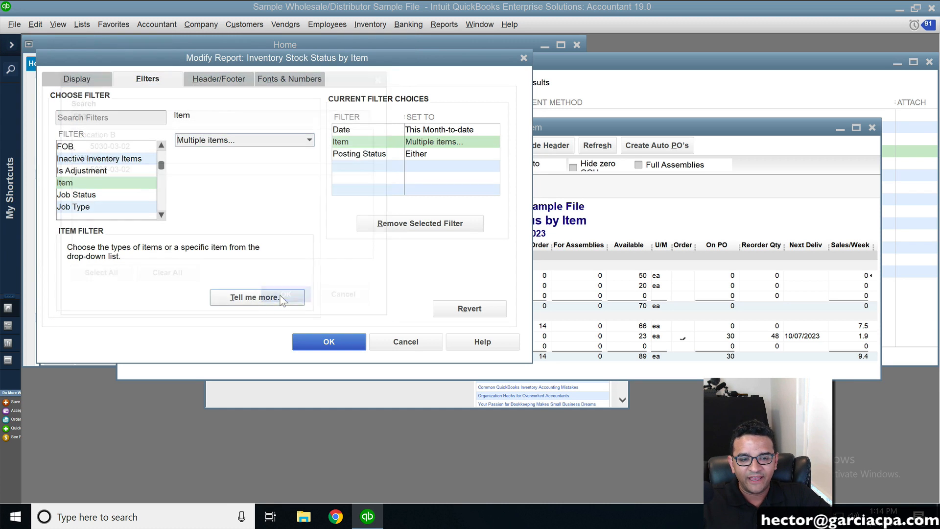
pyautogui.click(328, 341)
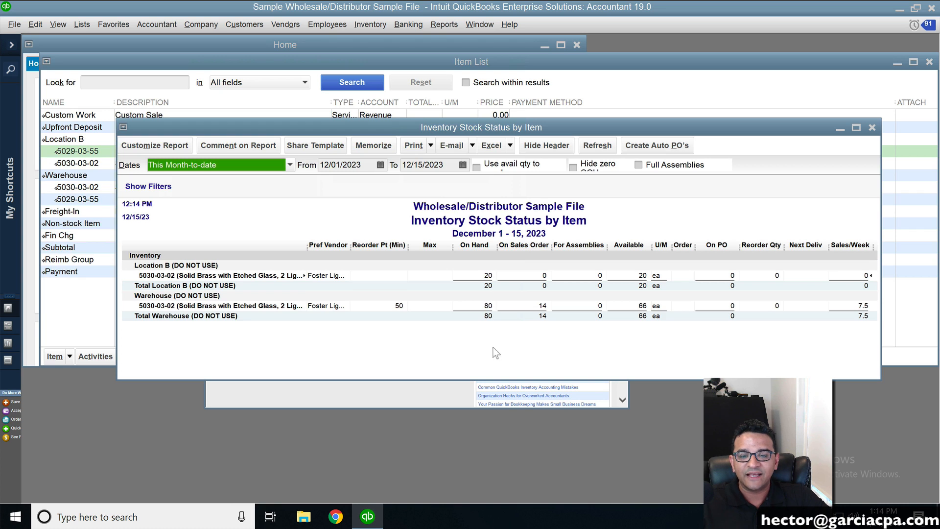